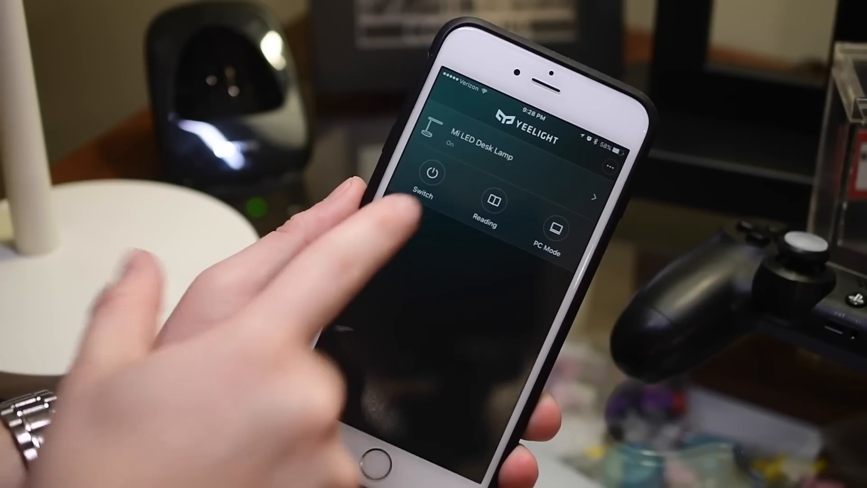
Switch the Mi LED Desk Lamp off and back on from its device card.
left_click(433, 174)
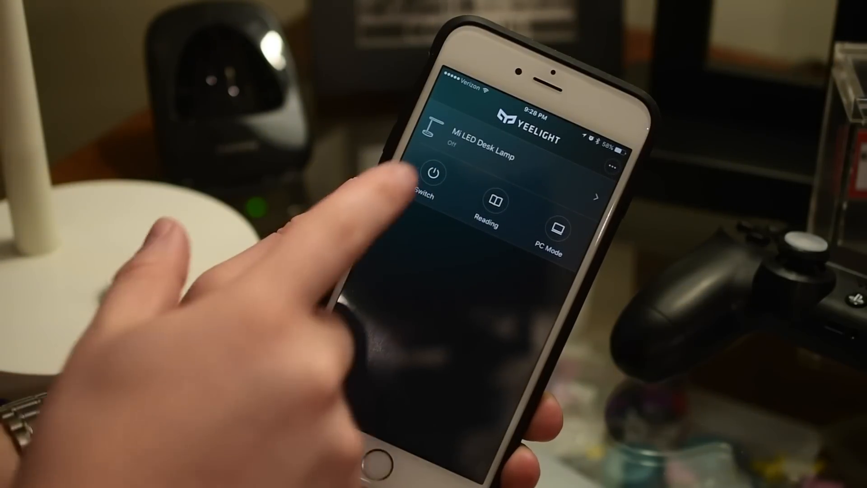
left_click(435, 173)
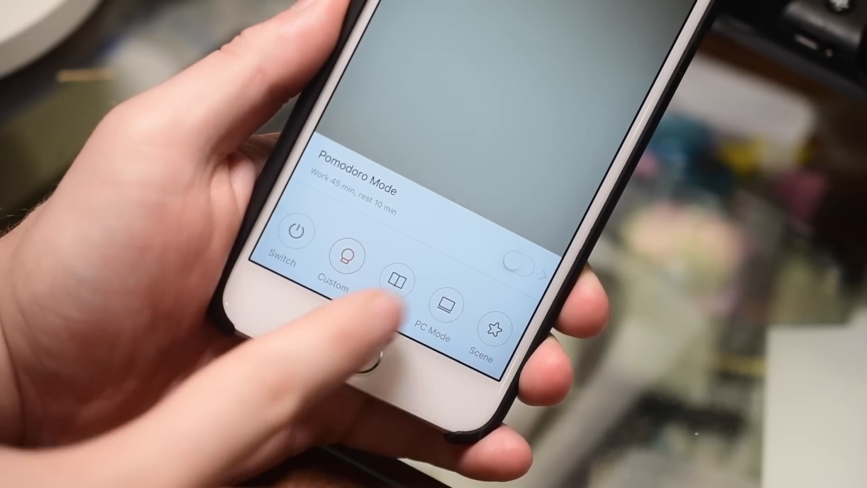
Apply Reading eye care lighting, then leave the lamp in PC Mode screen eye care lighting.
left_click(396, 281)
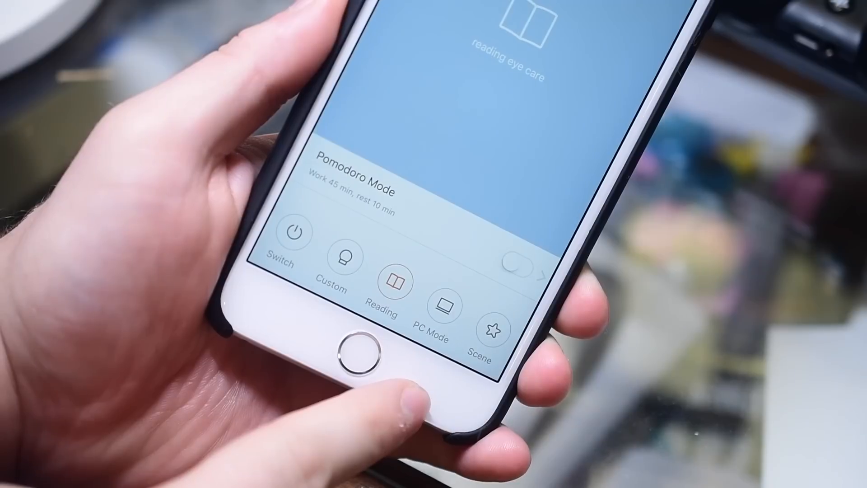
left_click(439, 307)
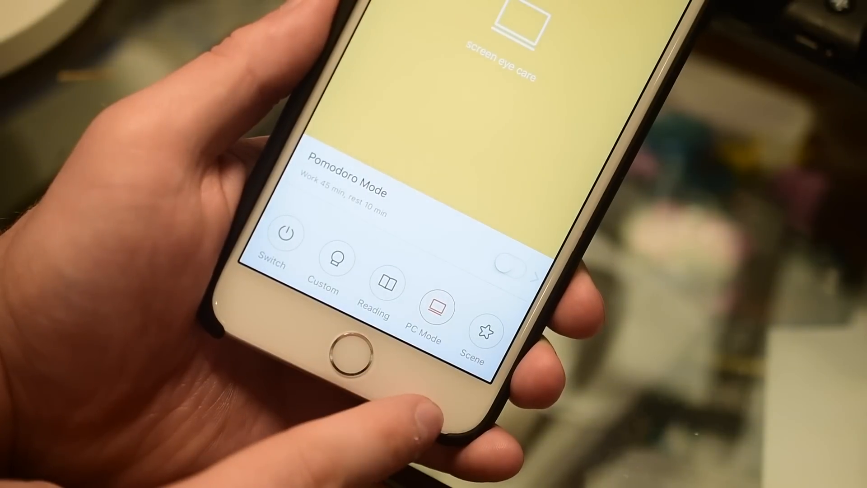
left_click(486, 332)
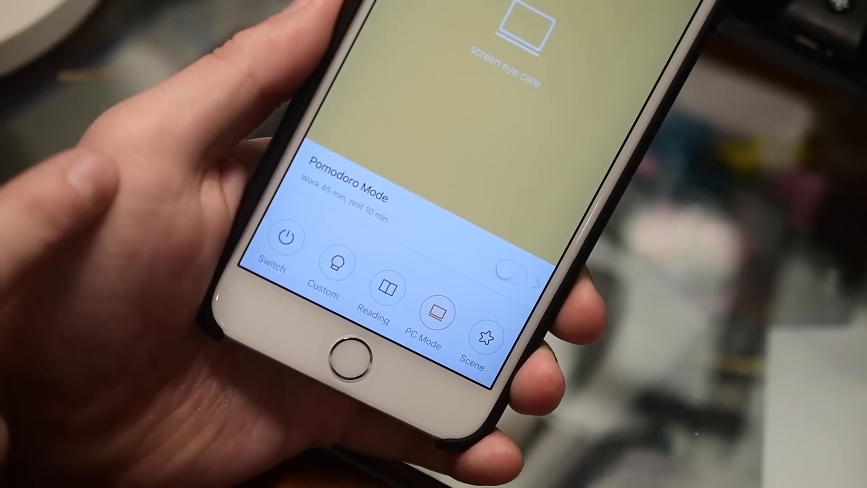
left_click(336, 271)
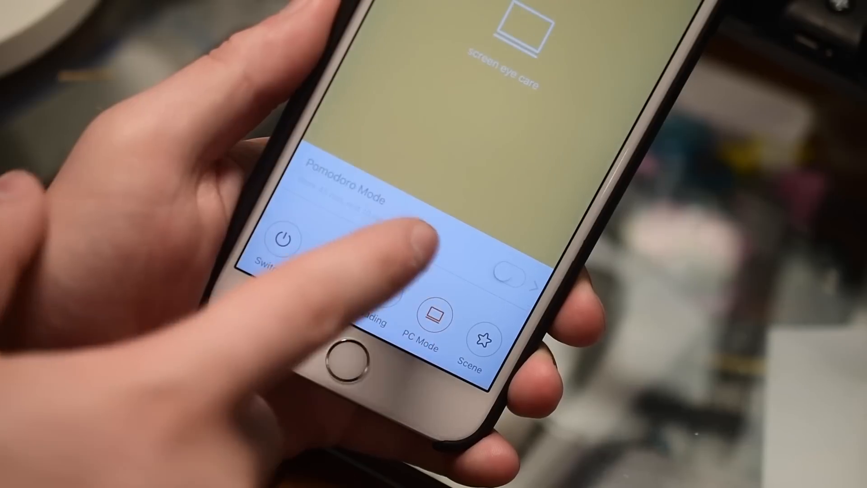